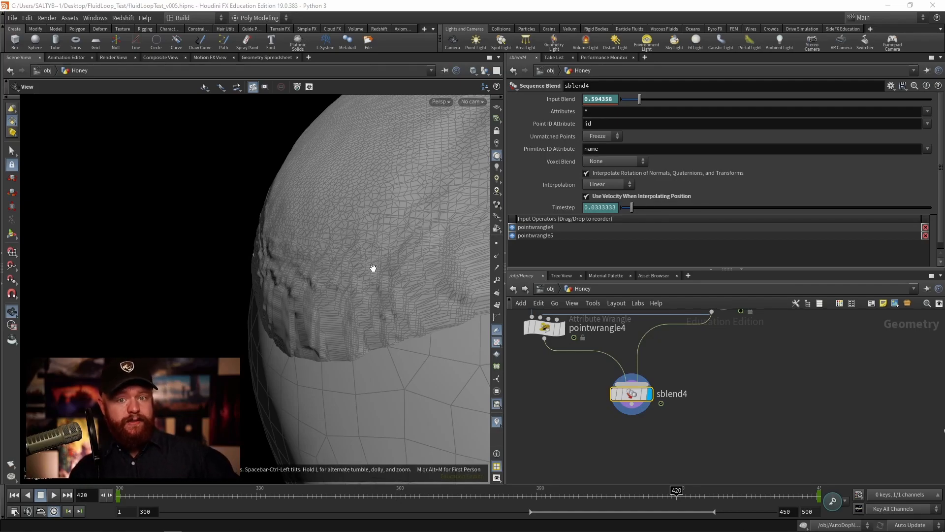
pyautogui.moveTo(378, 272)
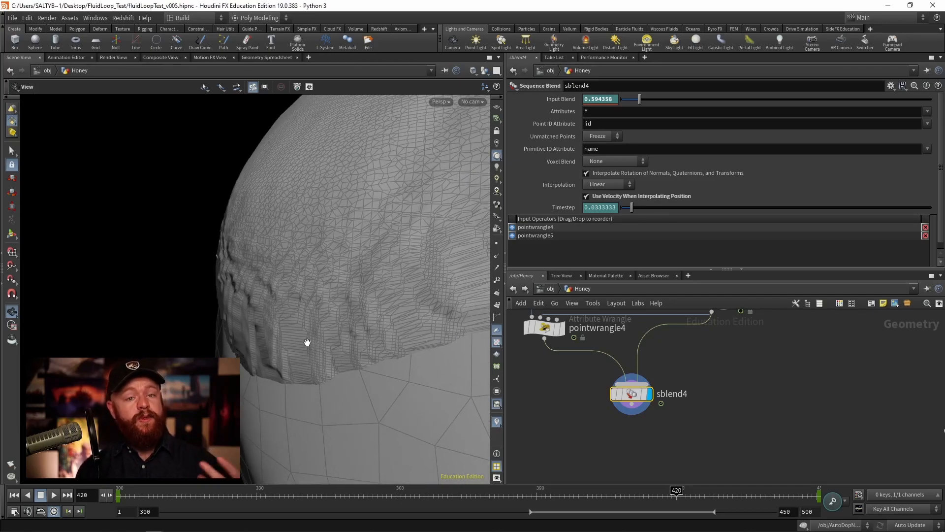
pyautogui.moveTo(295, 315)
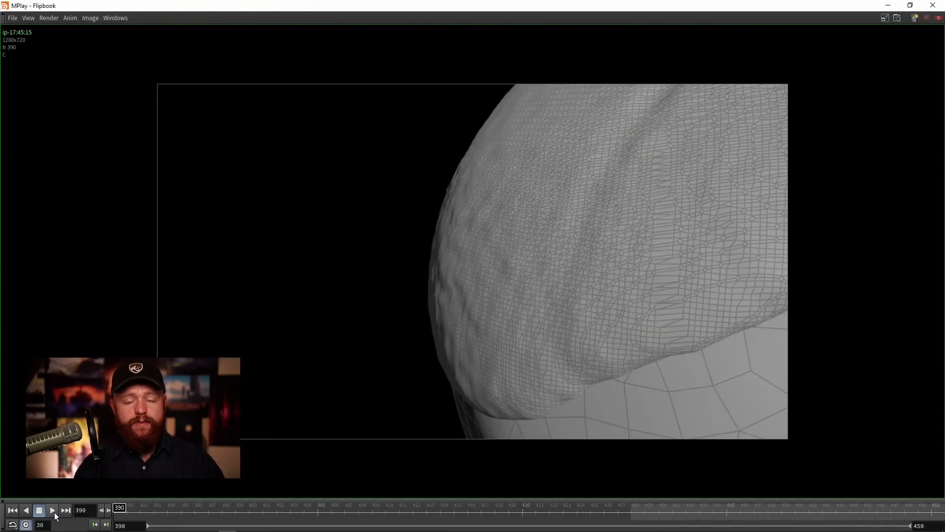
# Step: Play the flipbook of frames 390–420 to watch the honey edges flicker
pyautogui.click(52, 510)
pyautogui.write('reme')
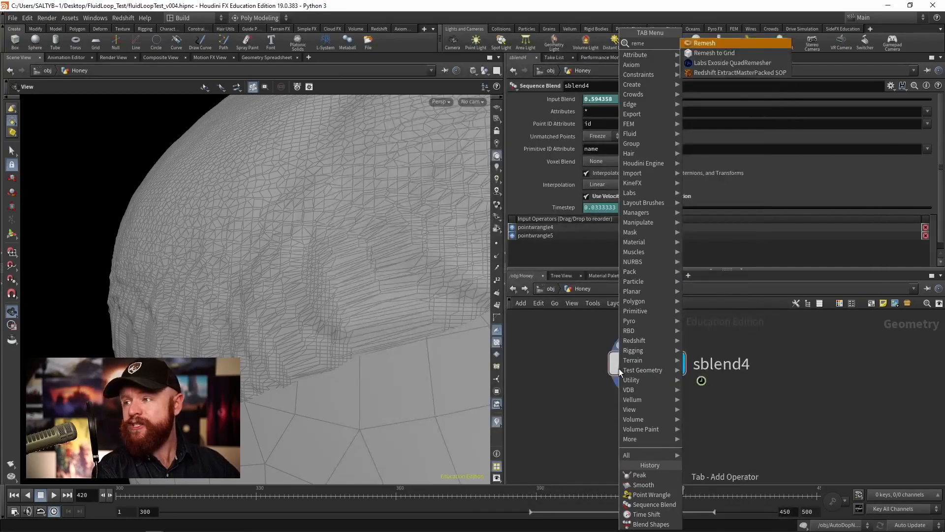
# Step: Add a Remesh to Grid after the blend as Thin Plate, offset 0.01, division size 0.005
pyautogui.click(714, 52)
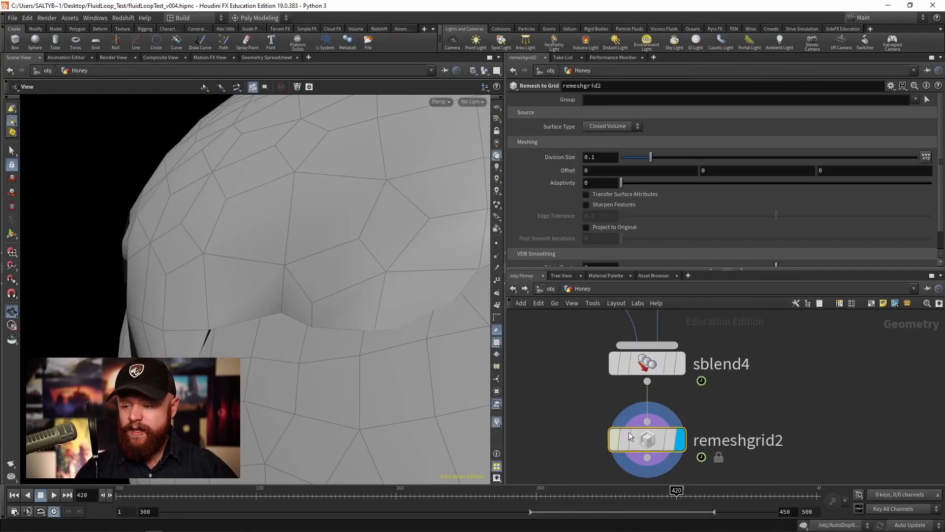
pyautogui.moveTo(715, 416)
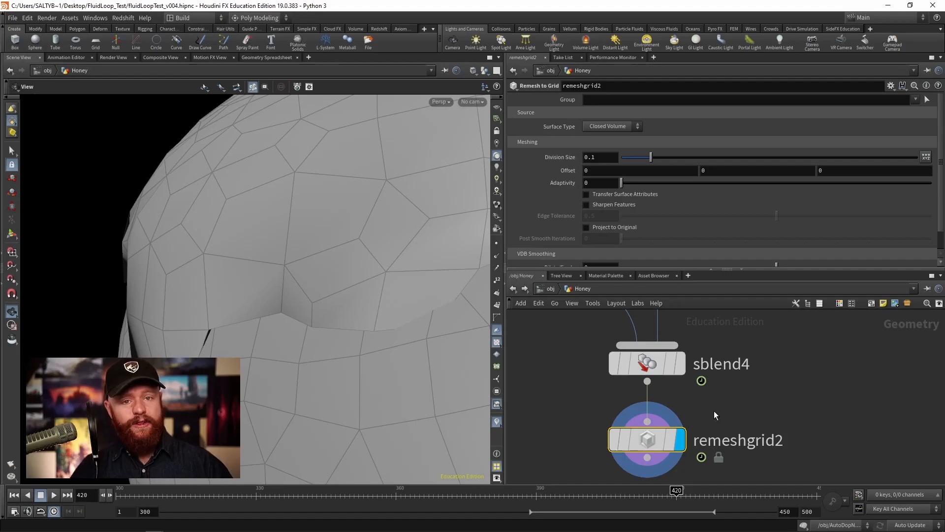
pyautogui.moveTo(707, 414)
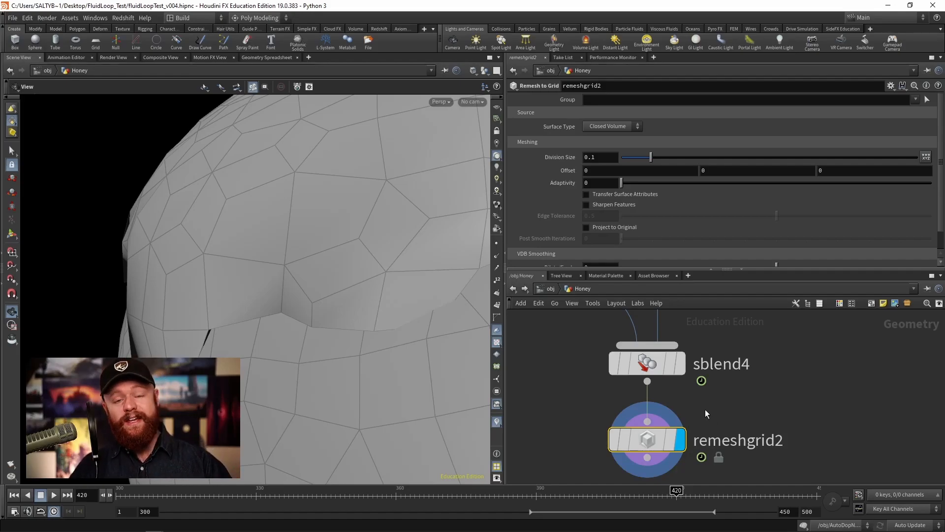
pyautogui.moveTo(706, 417)
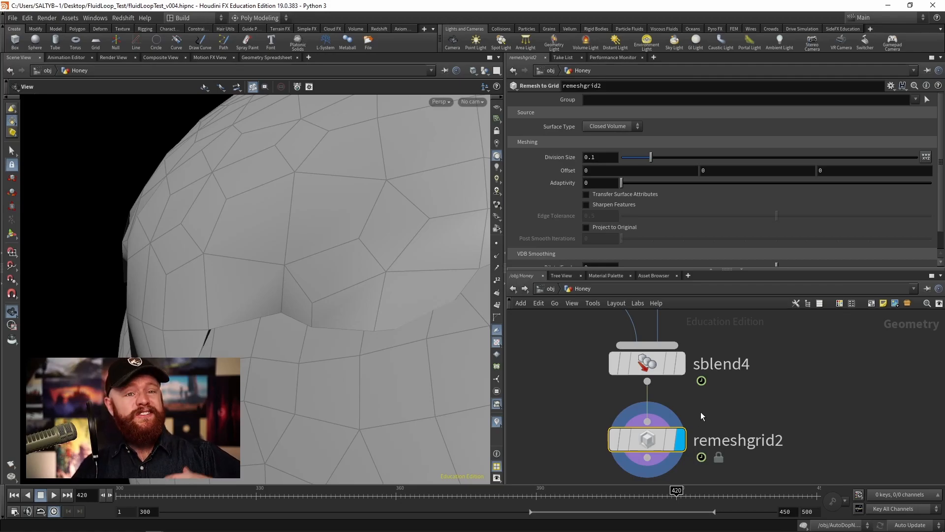
pyautogui.click(610, 126)
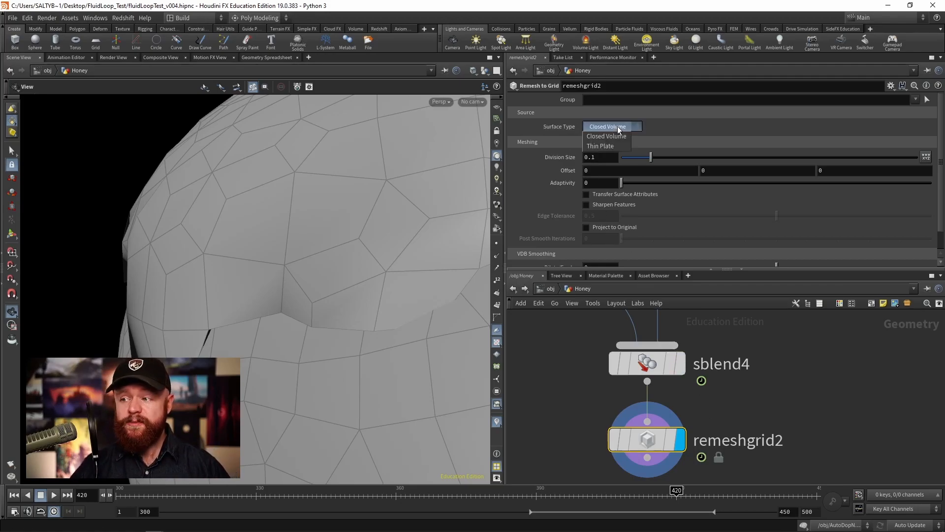
pyautogui.click(600, 145)
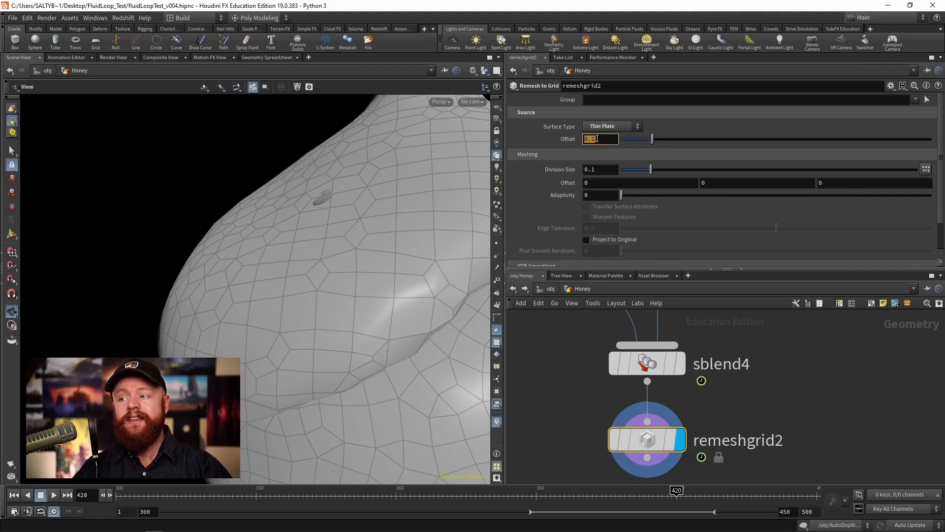
pyautogui.write('.01')
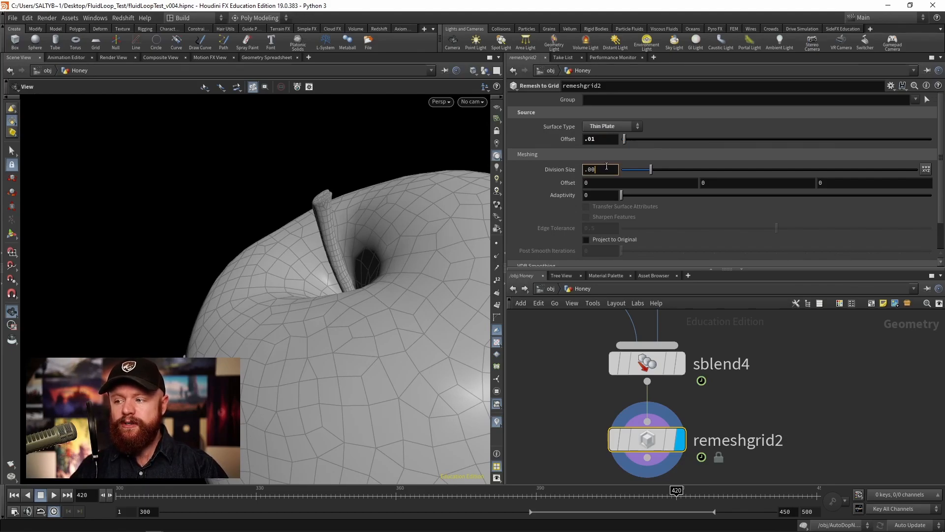
pyautogui.write('.005')
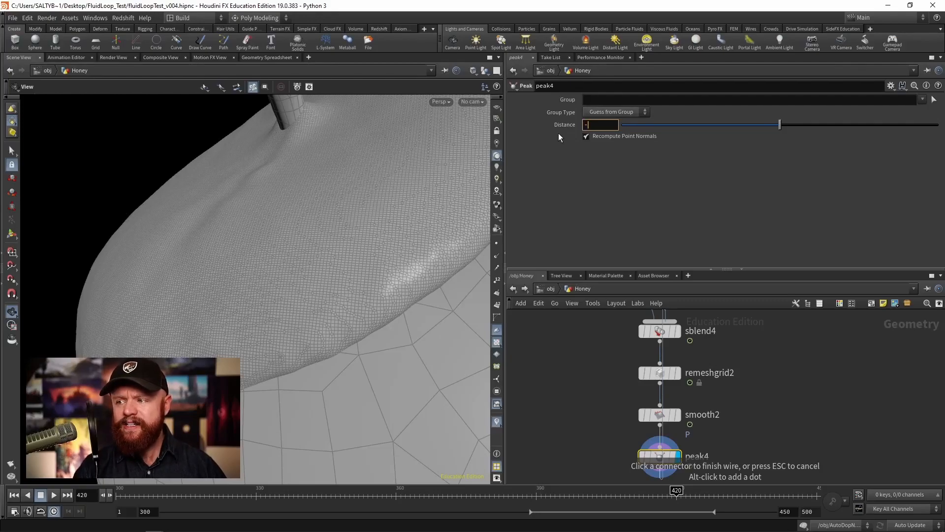
# Step: Set the Peak distance to -0.01 so the honey surface pulls slightly inward
pyautogui.write('.01')
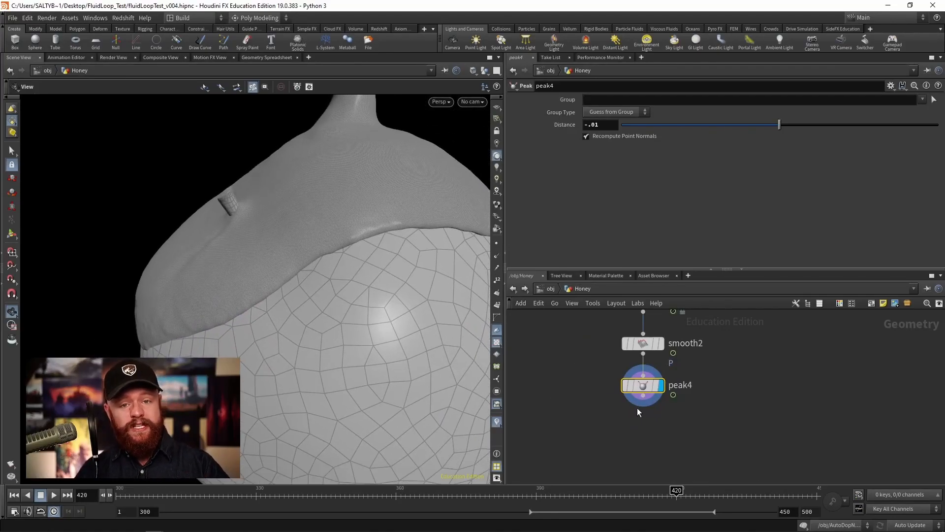
pyautogui.moveTo(431, 385)
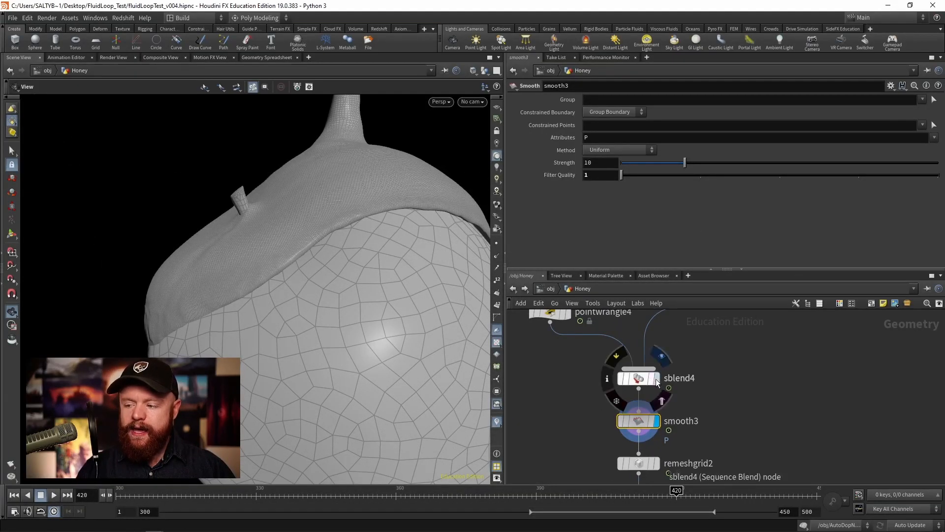
# Step: Give the inserted smooth3 strength 15 and filter quality 2, then review the remesh settings
pyautogui.click(637, 377)
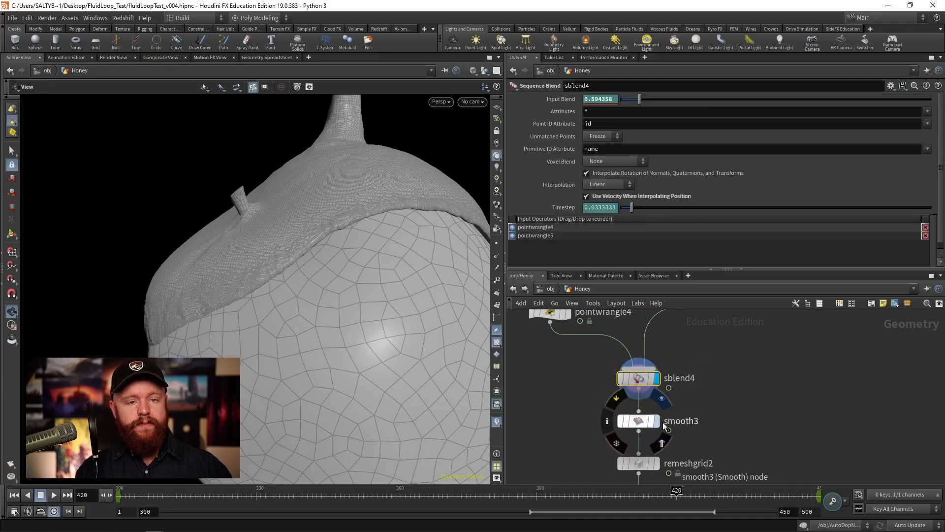
pyautogui.click(637, 421)
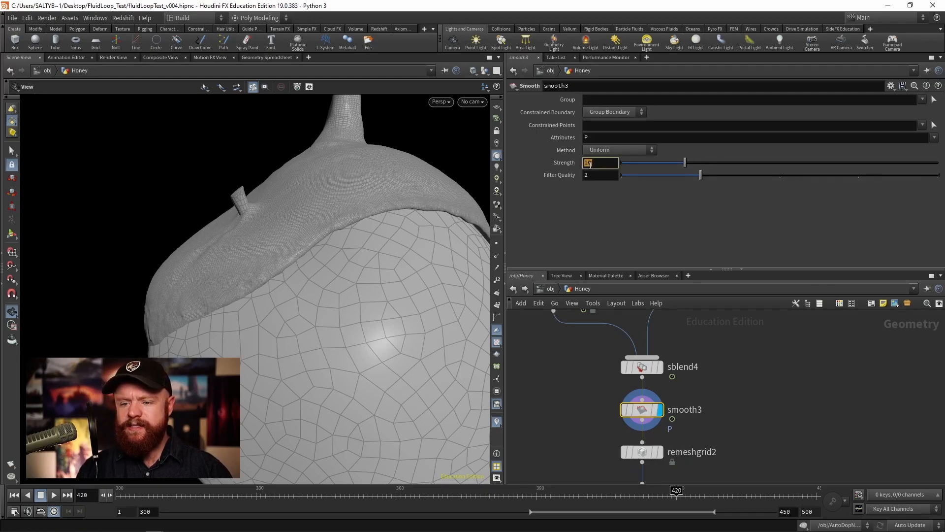
pyautogui.write('15')
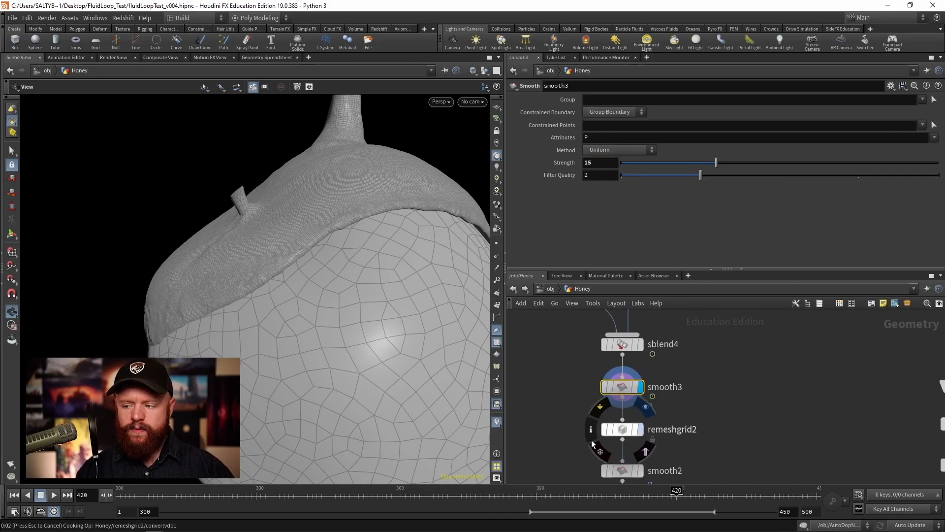
pyautogui.click(621, 428)
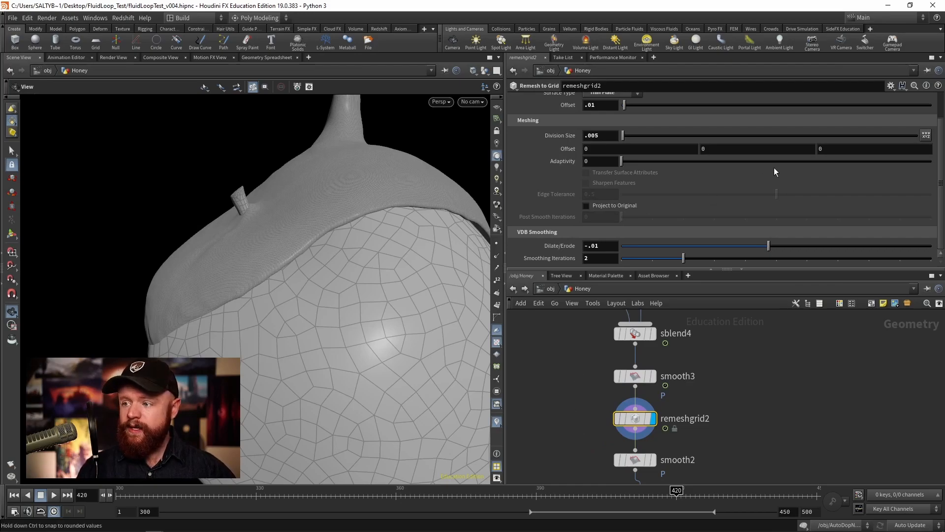
pyautogui.scroll(3)
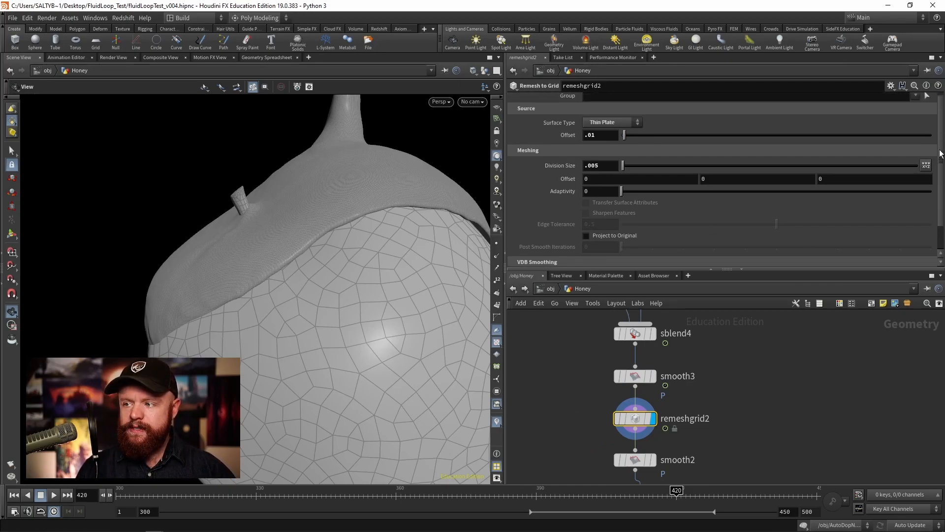
pyautogui.scroll(-3)
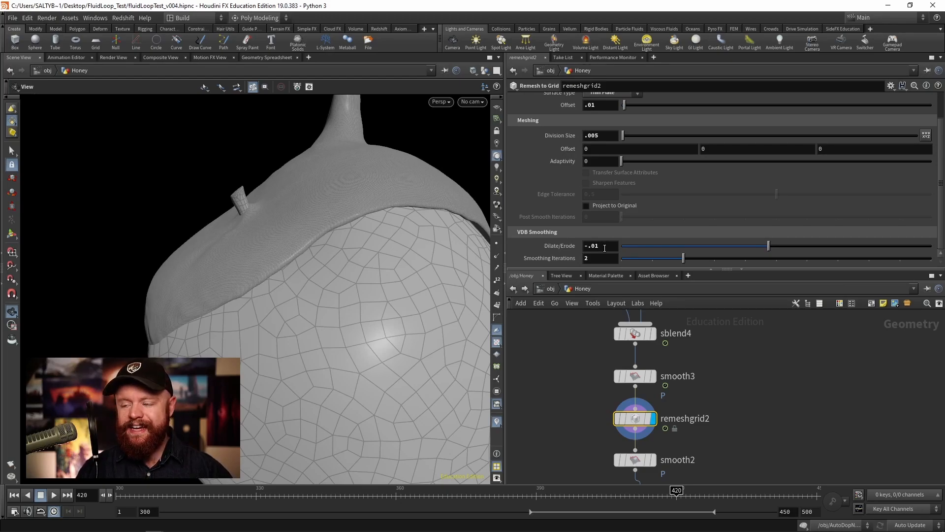
pyautogui.moveTo(549, 235)
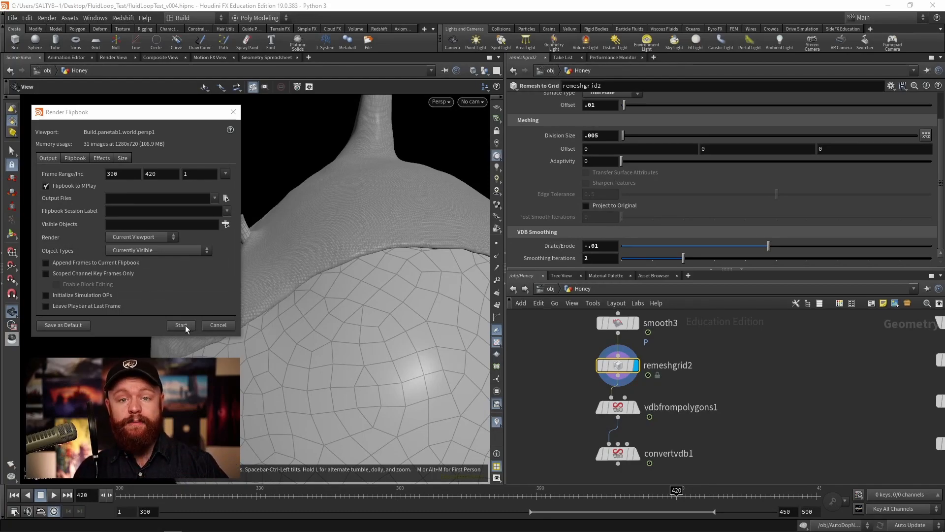
# Step: Play the honey flipbook and stop near frame 401 to inspect the mesh edges
pyautogui.click(181, 325)
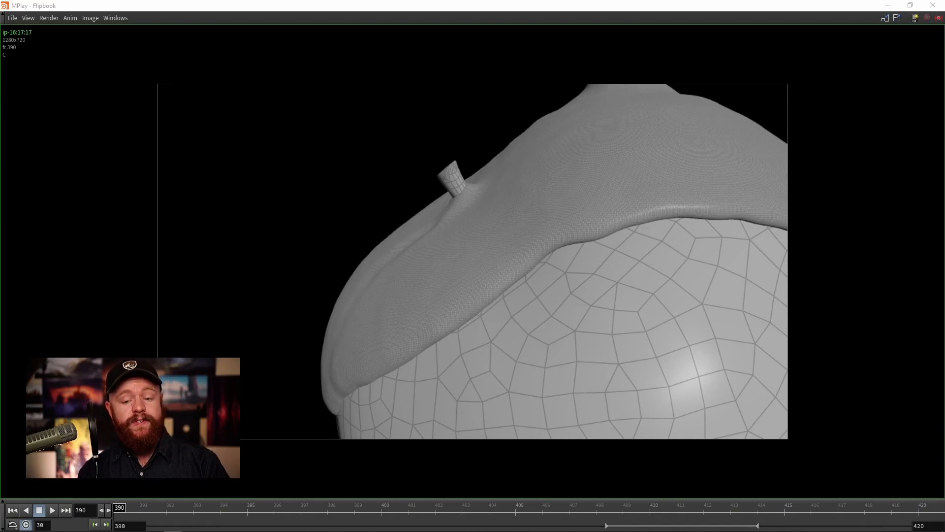
pyautogui.click(52, 510)
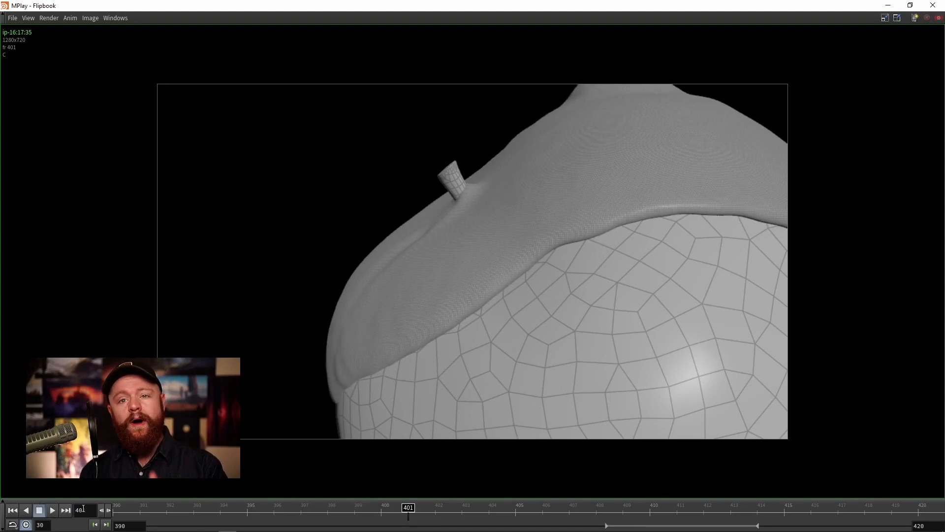
pyautogui.moveTo(83, 509)
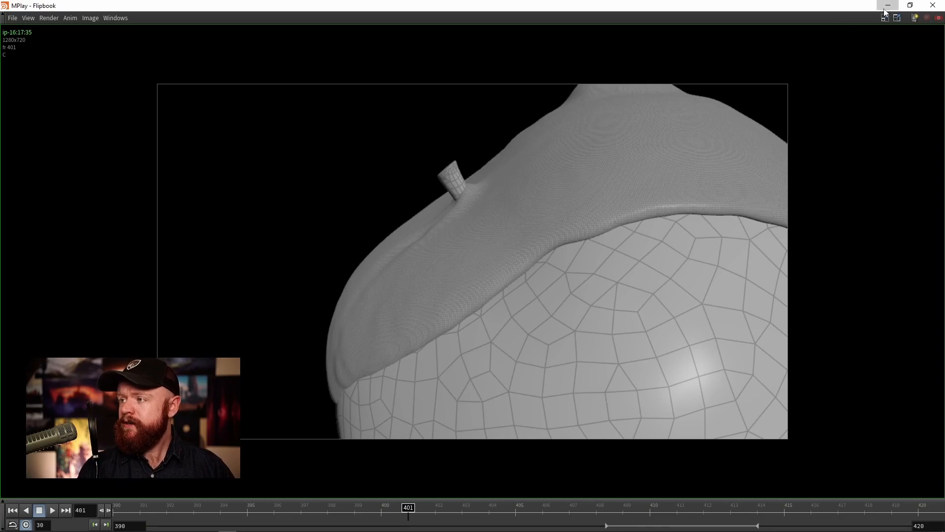
# Step: Add time-shifted copies after convertvdb1 (one at $F+2) with point-id wrangles feeding a sequence blend and smooth
pyautogui.click(888, 6)
pyautogui.write('time sh')
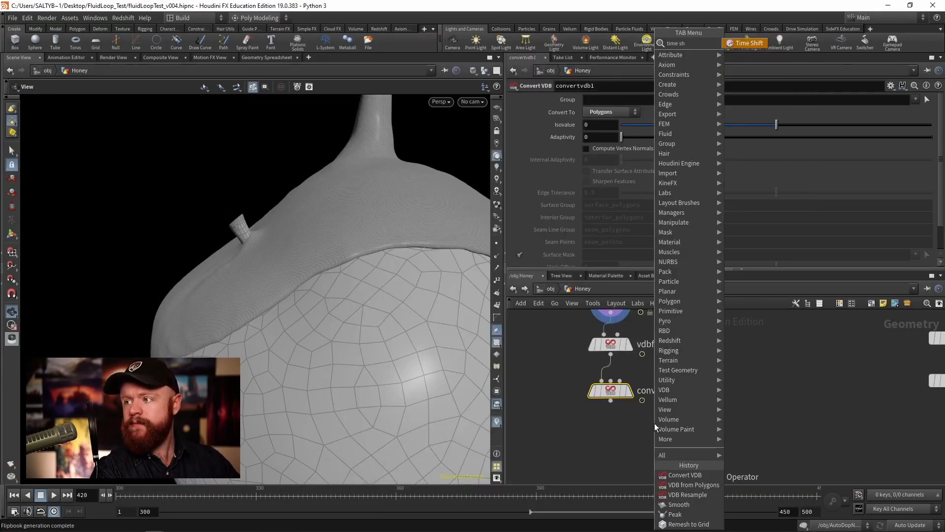
pyautogui.click(748, 42)
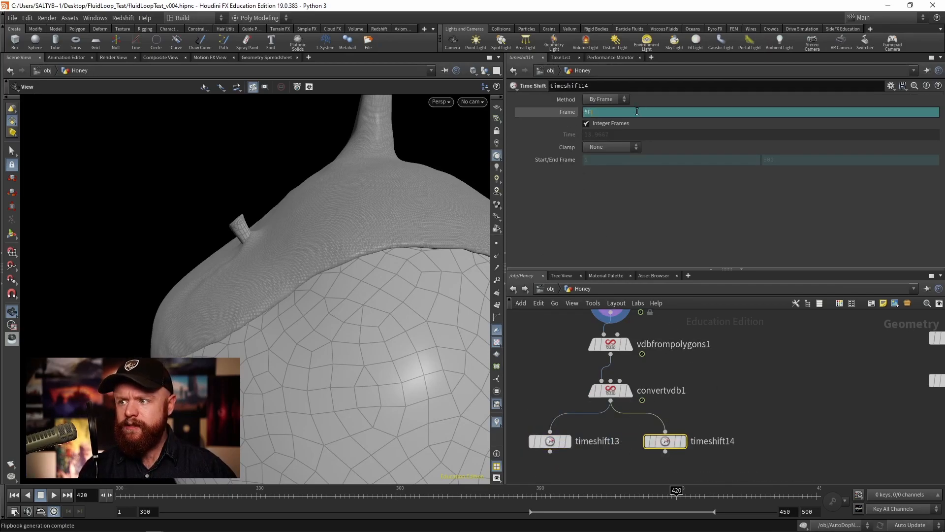
pyautogui.write('+')
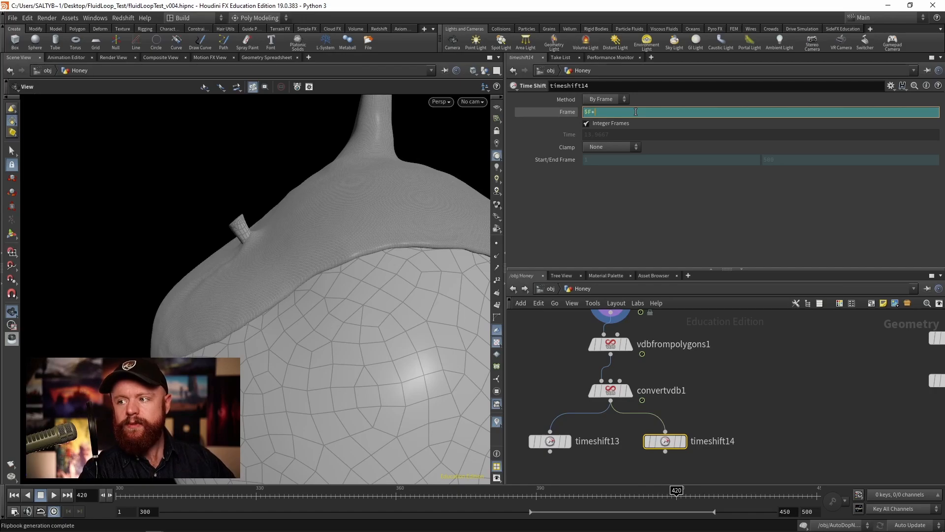
pyautogui.write('2')
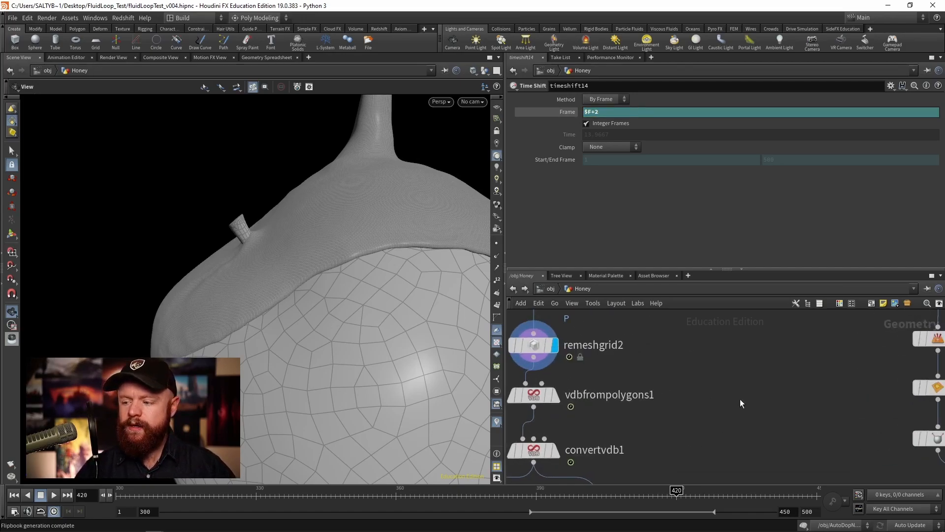
pyautogui.click(681, 397)
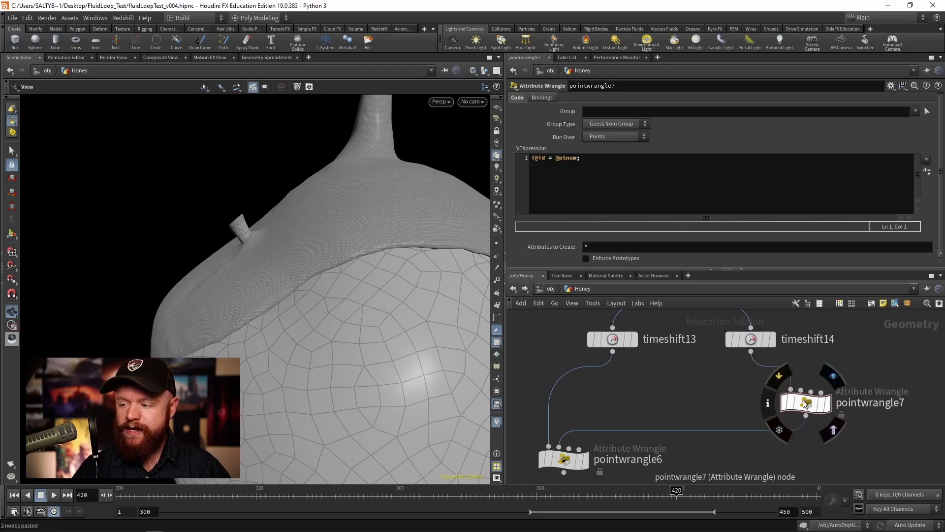
pyautogui.click(634, 408)
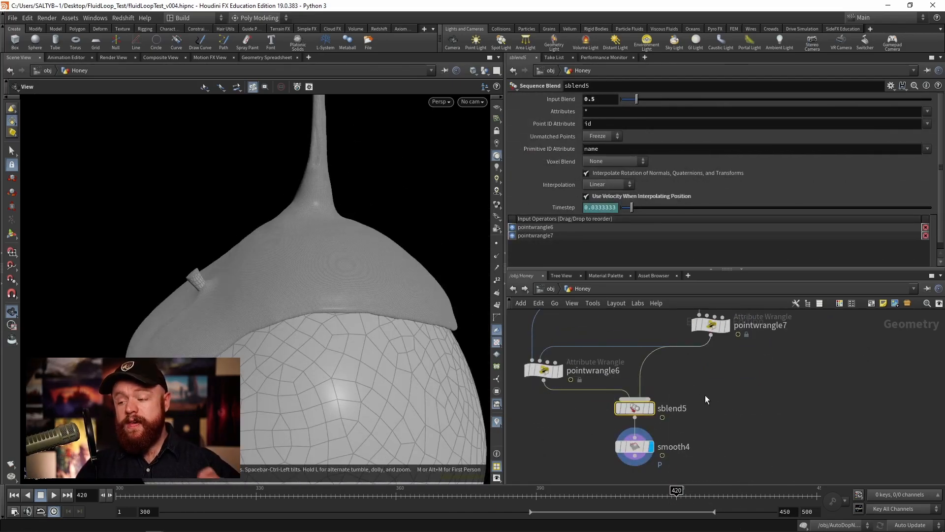
pyautogui.moveTo(692, 408)
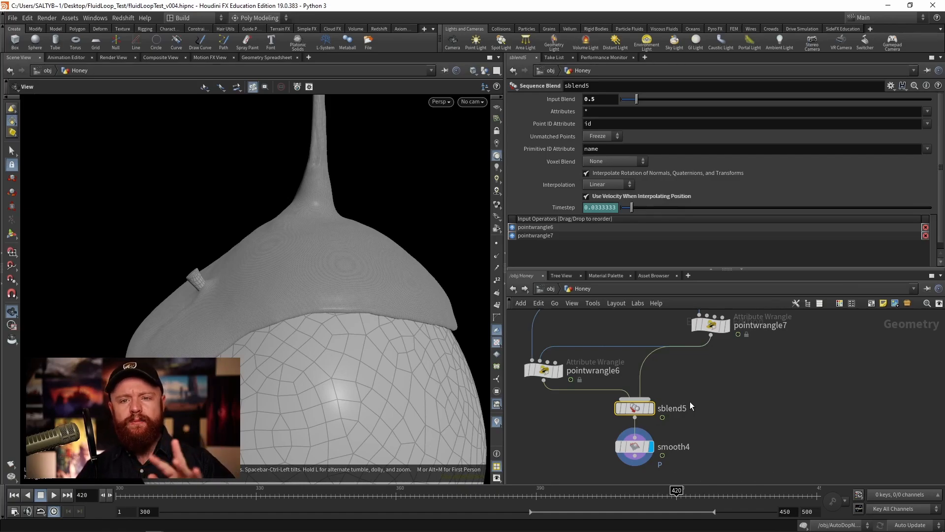
pyautogui.moveTo(696, 399)
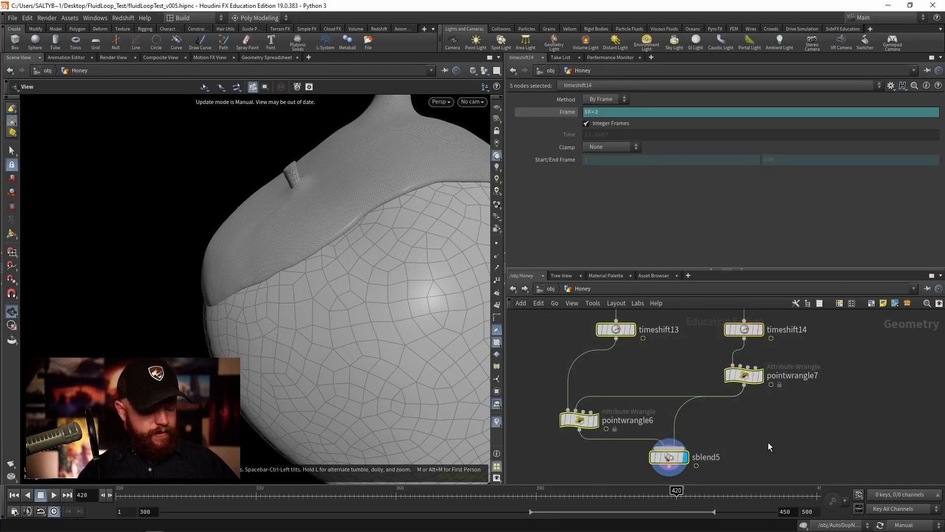
# Step: Paste the blending chain below sblend5 with timeshift16 at $F-2 and check sblend6's attributes
pyautogui.click(667, 456)
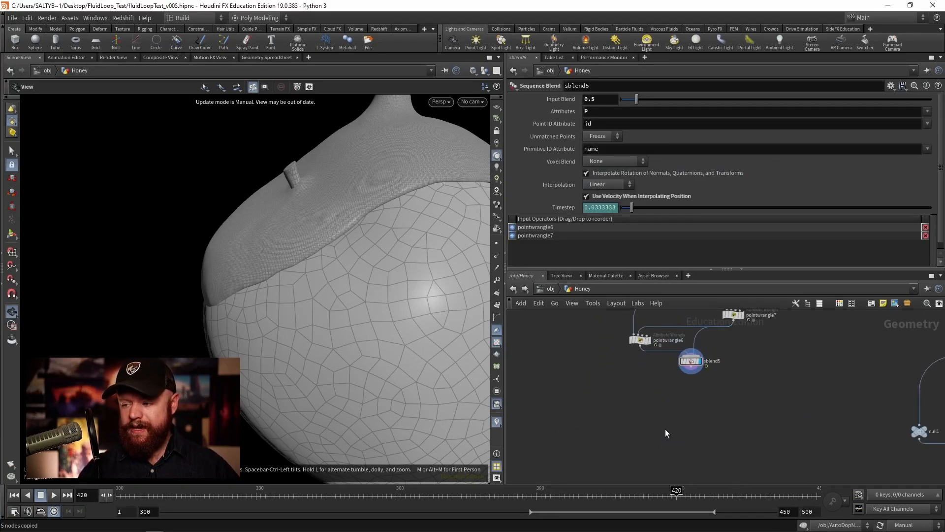
pyautogui.press('ctrl+v')
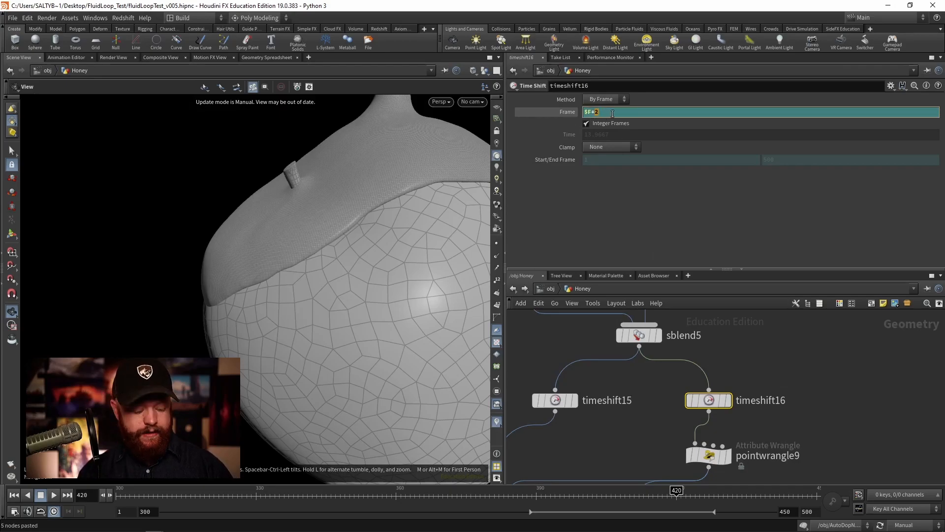
pyautogui.write('$F-2')
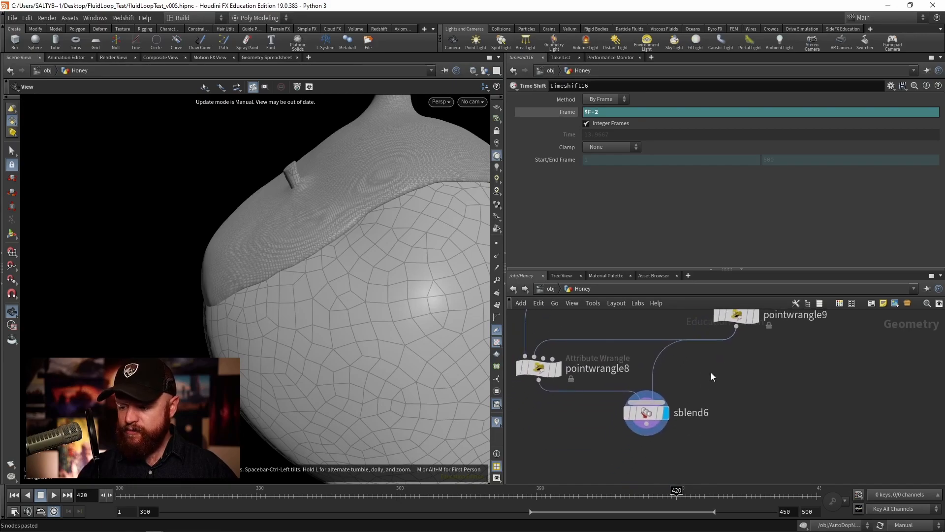
pyautogui.click(644, 411)
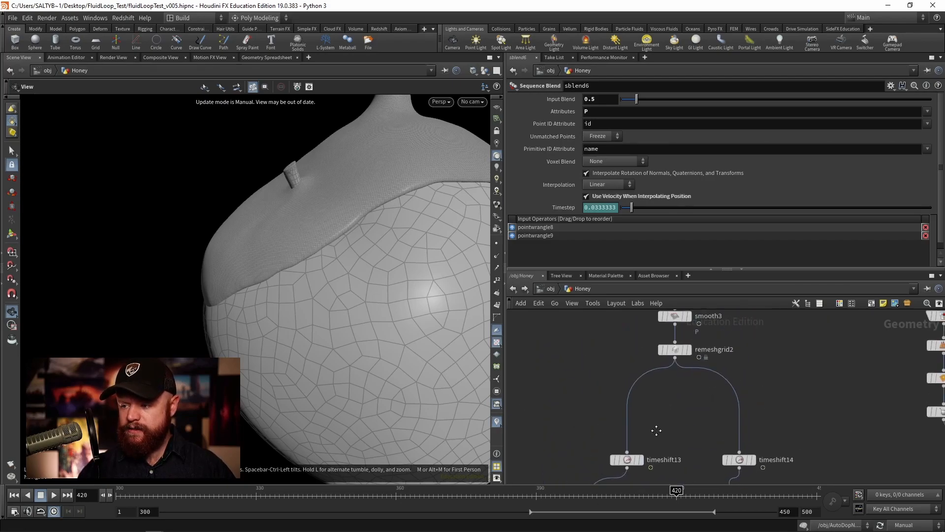
pyautogui.click(654, 383)
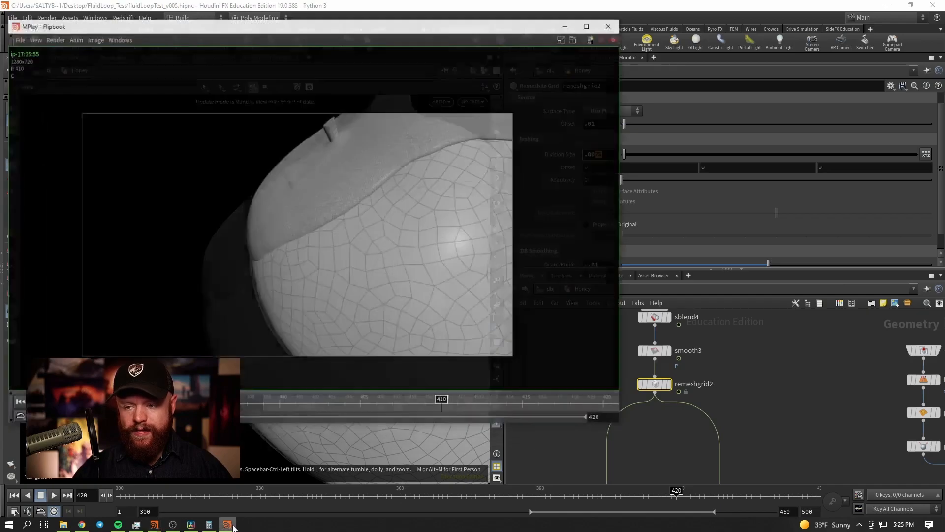
# Step: Maximize MPlay and play the new flipbook around frame 410 to confirm the edges stay stable
pyautogui.click(585, 26)
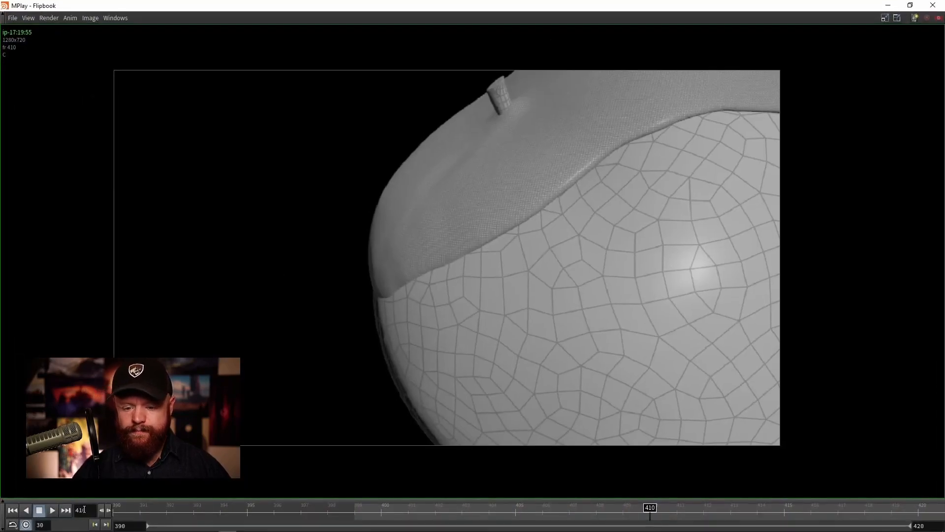
pyautogui.click(52, 510)
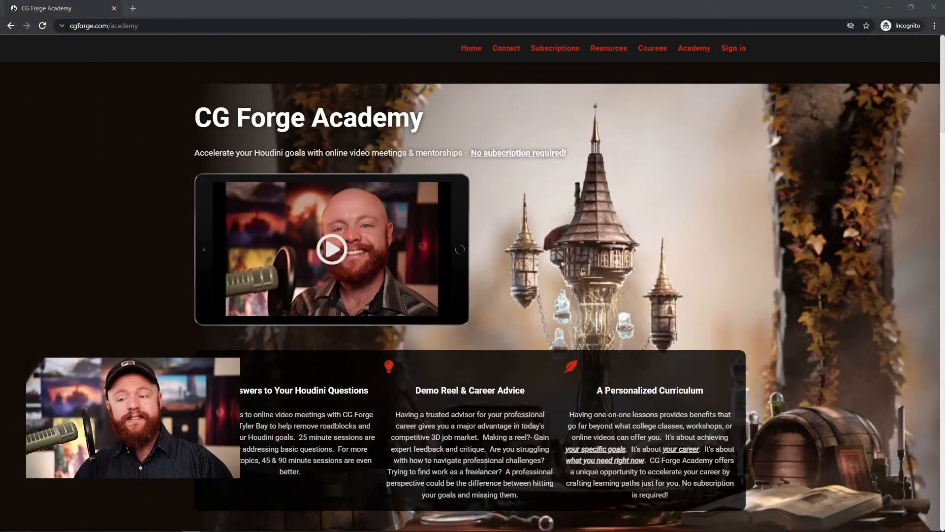
pyautogui.moveTo(126, 267)
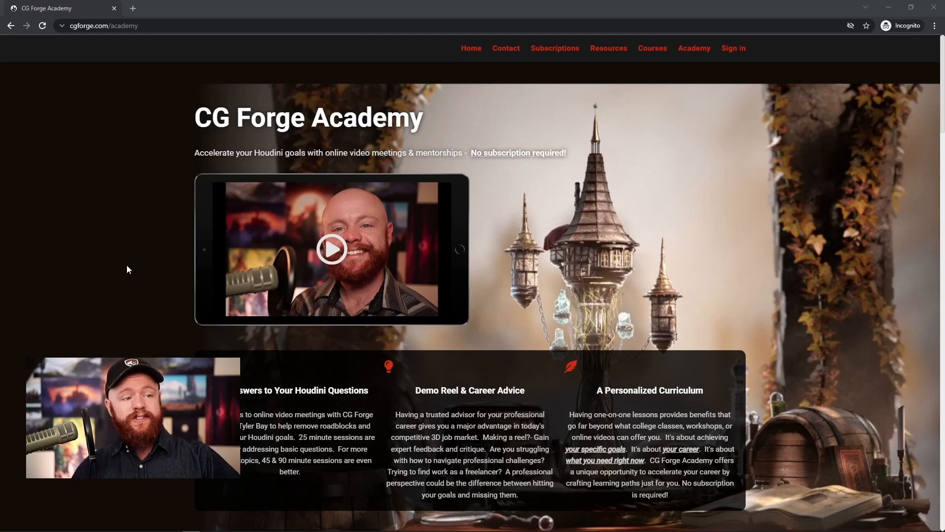
pyautogui.moveTo(101, 218)
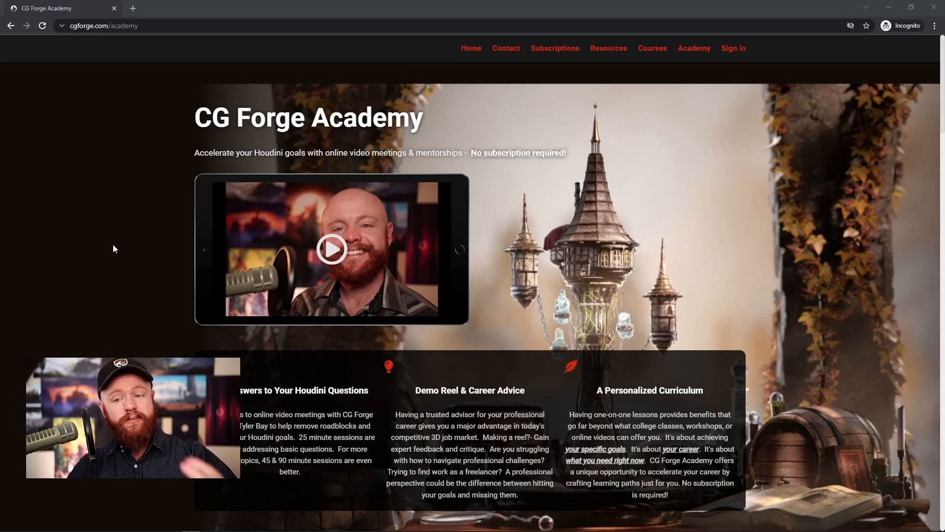
pyautogui.moveTo(105, 252)
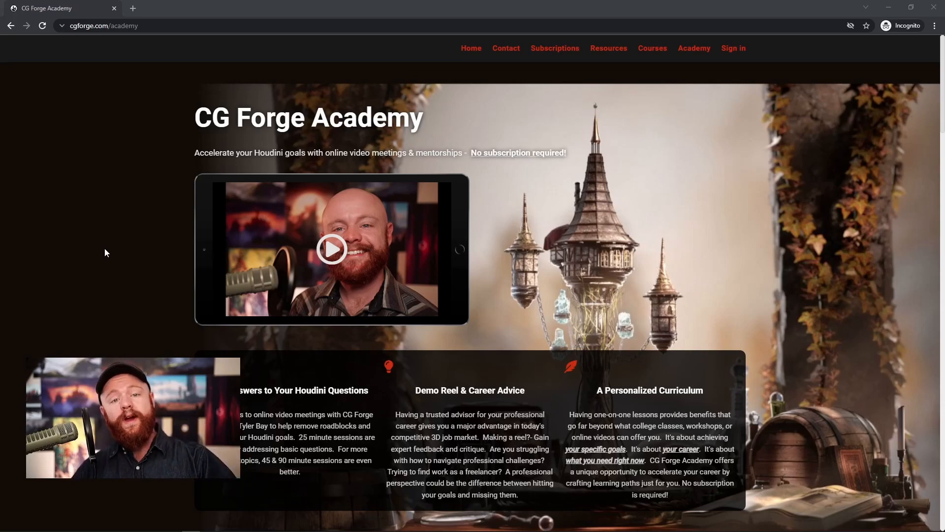